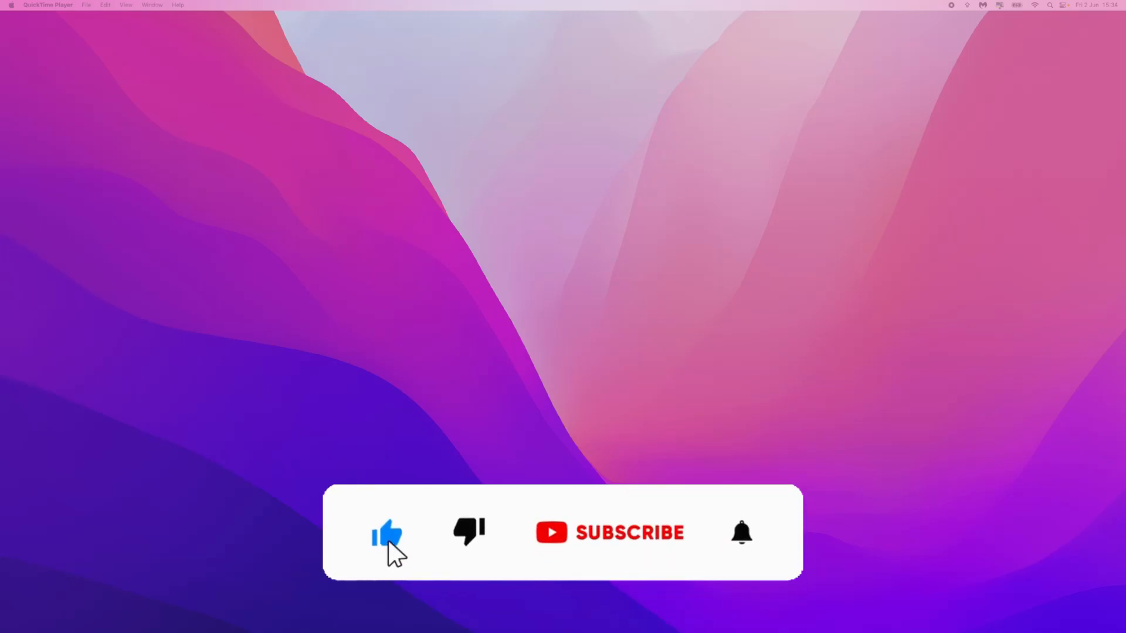
Launch the App Store, search for 'MADF', and open the MADFUT 23 result's page.
left_click(609, 532)
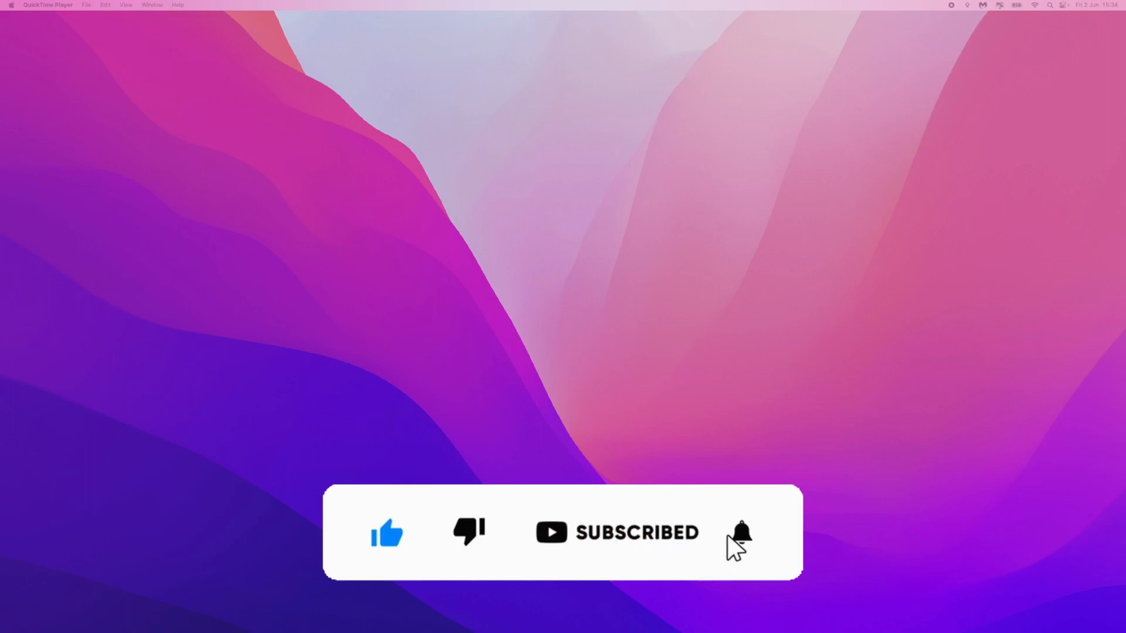
left_click(742, 533)
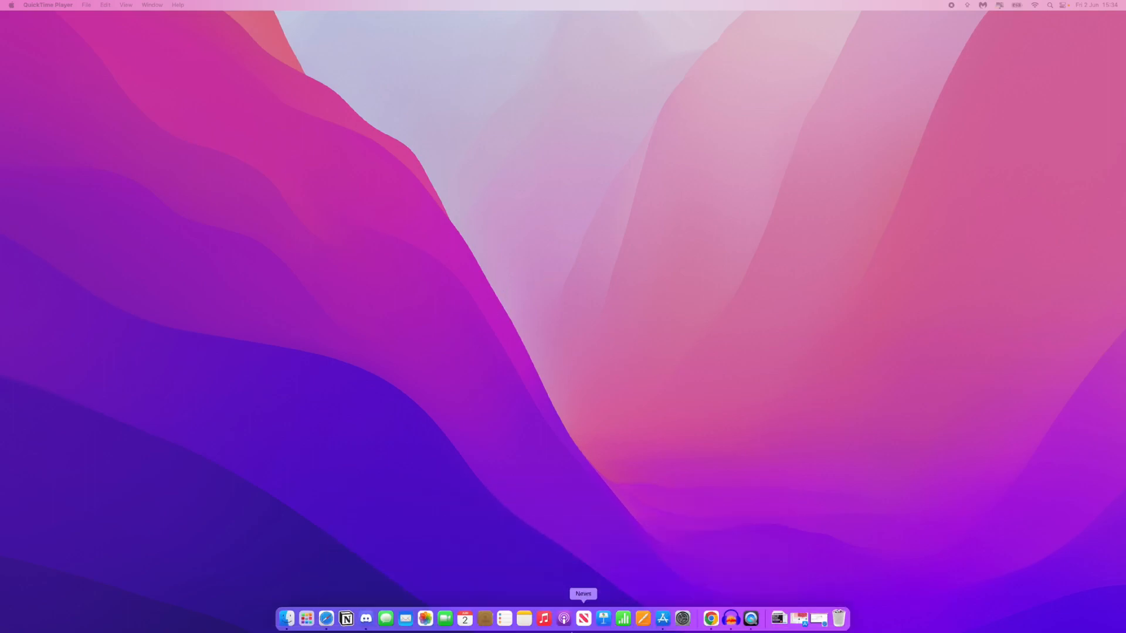
mouse_move(662, 618)
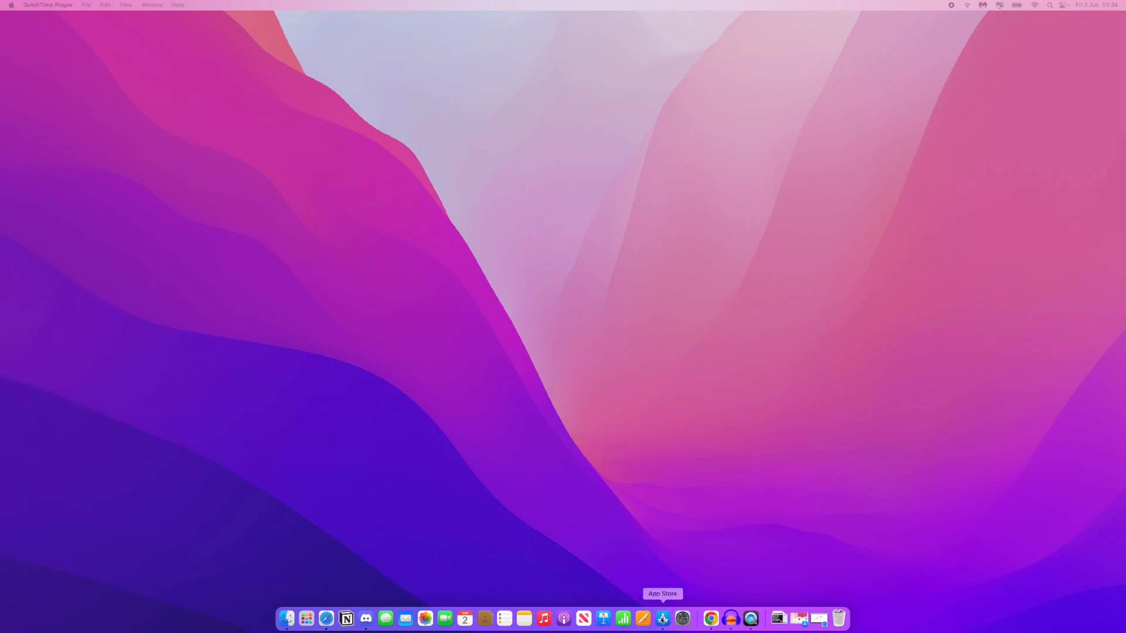
left_click(661, 619)
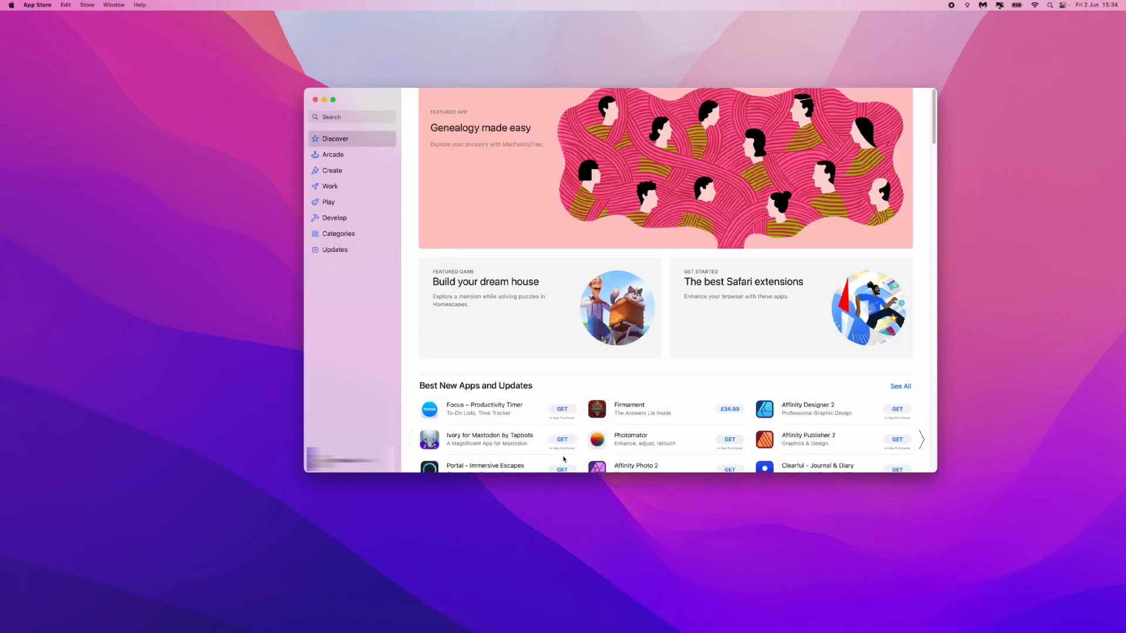
left_click(351, 116)
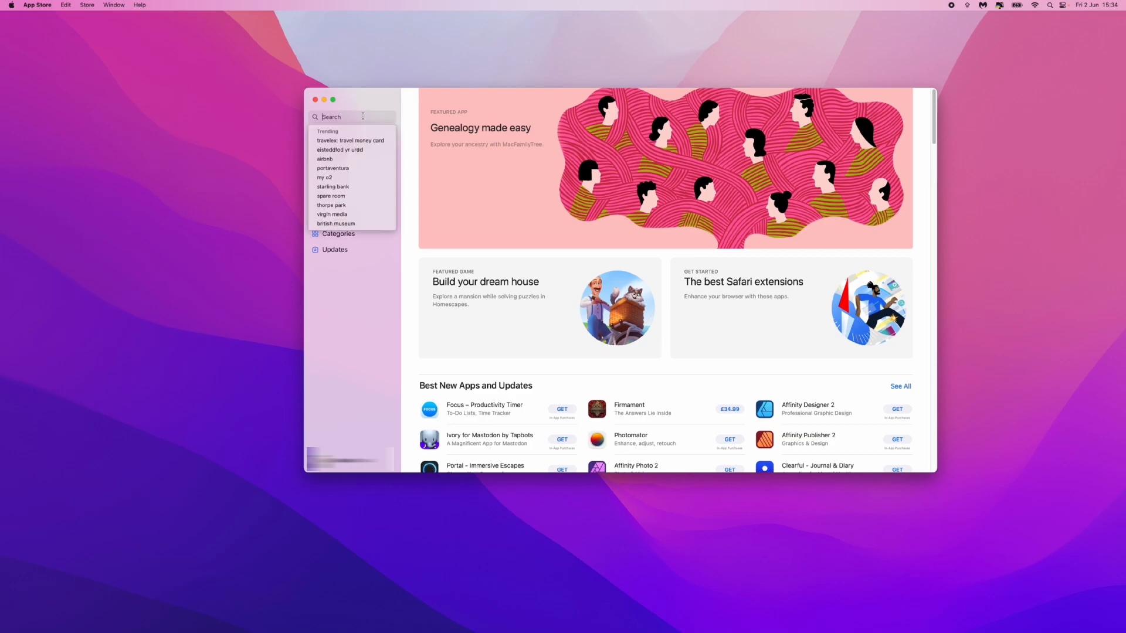
type("MADFUT")
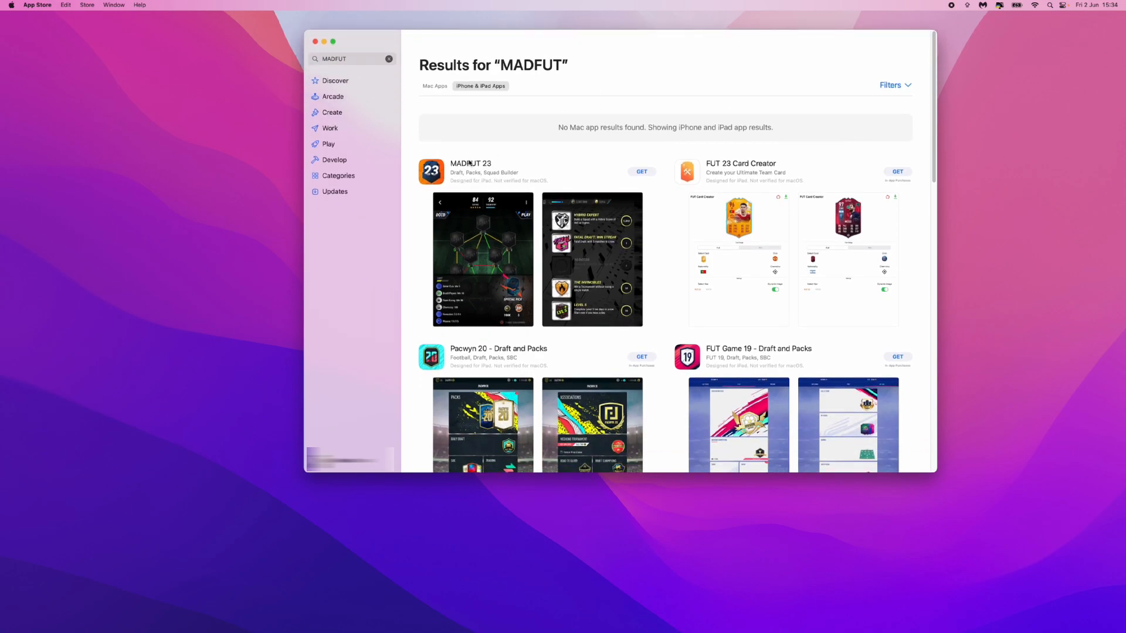
left_click(470, 172)
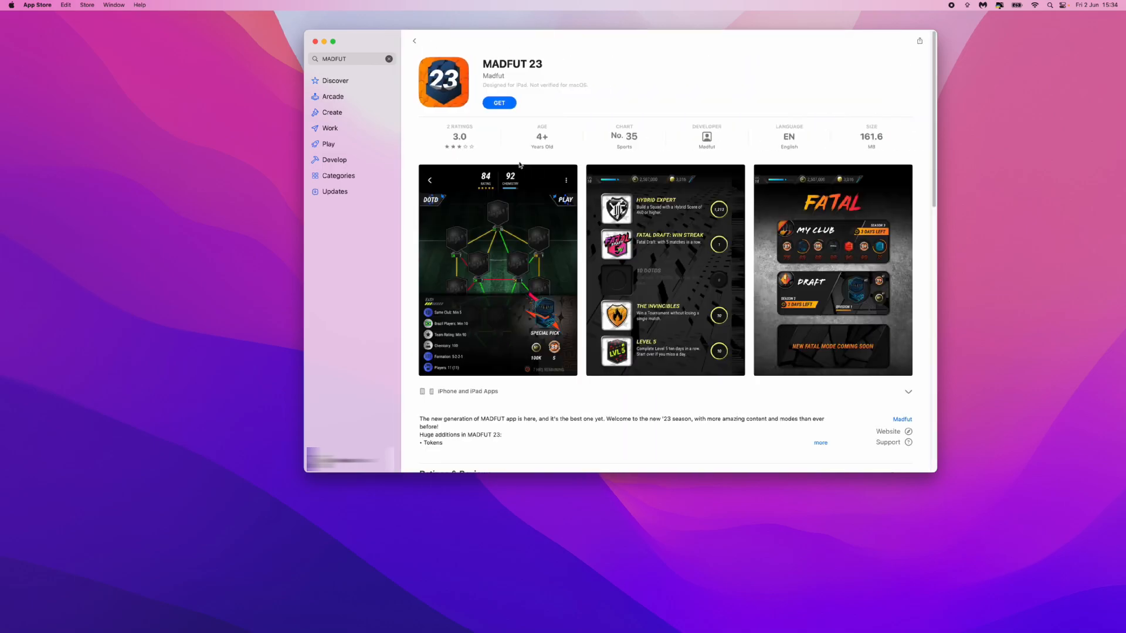
Get and install the free MADFUT 23, authenticate, then launch the game once downloaded.
left_click(499, 103)
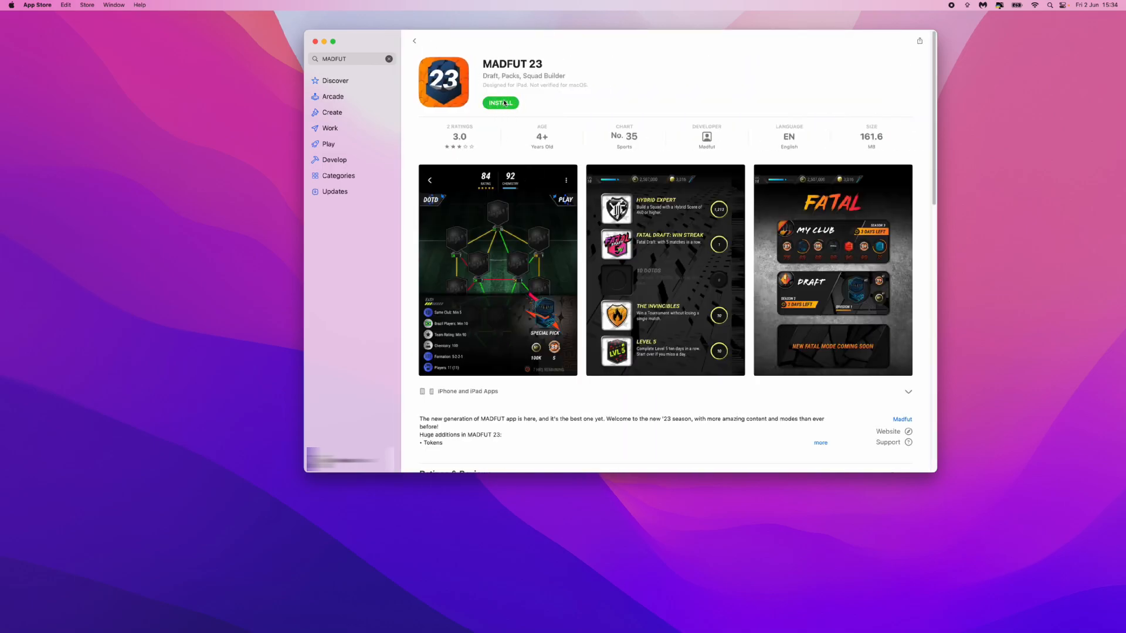
left_click(499, 103)
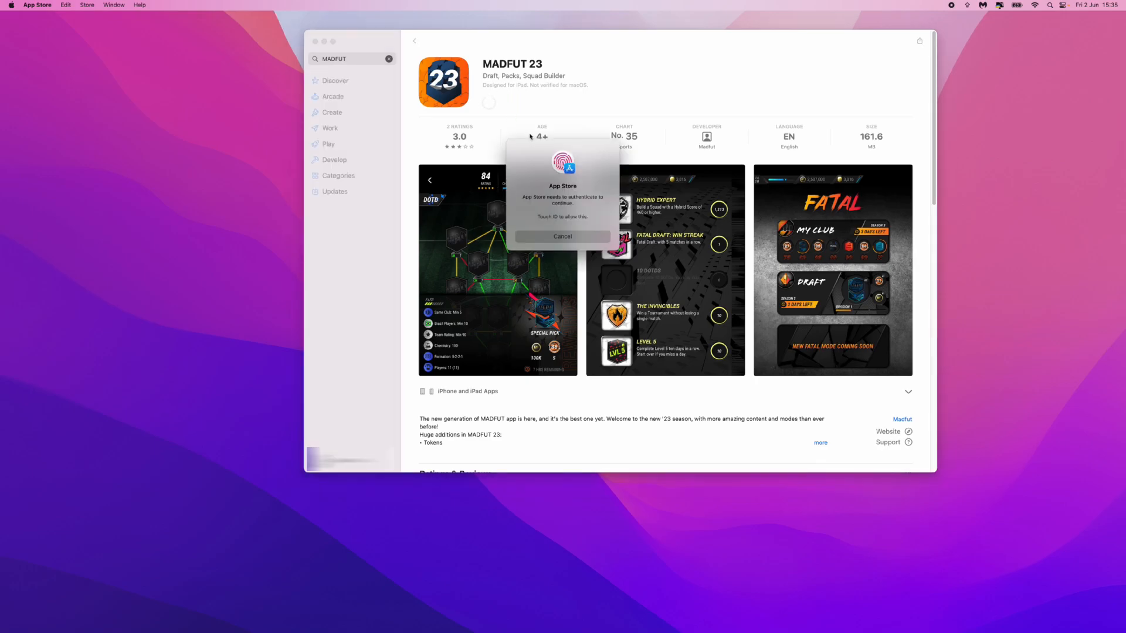
left_click(563, 236)
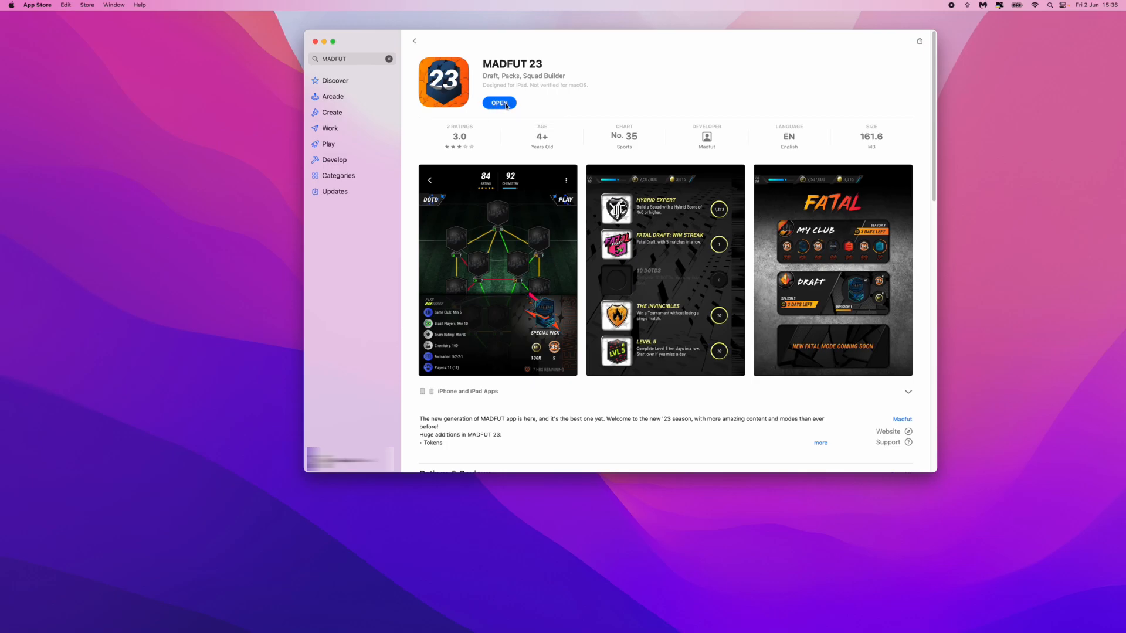
left_click(499, 103)
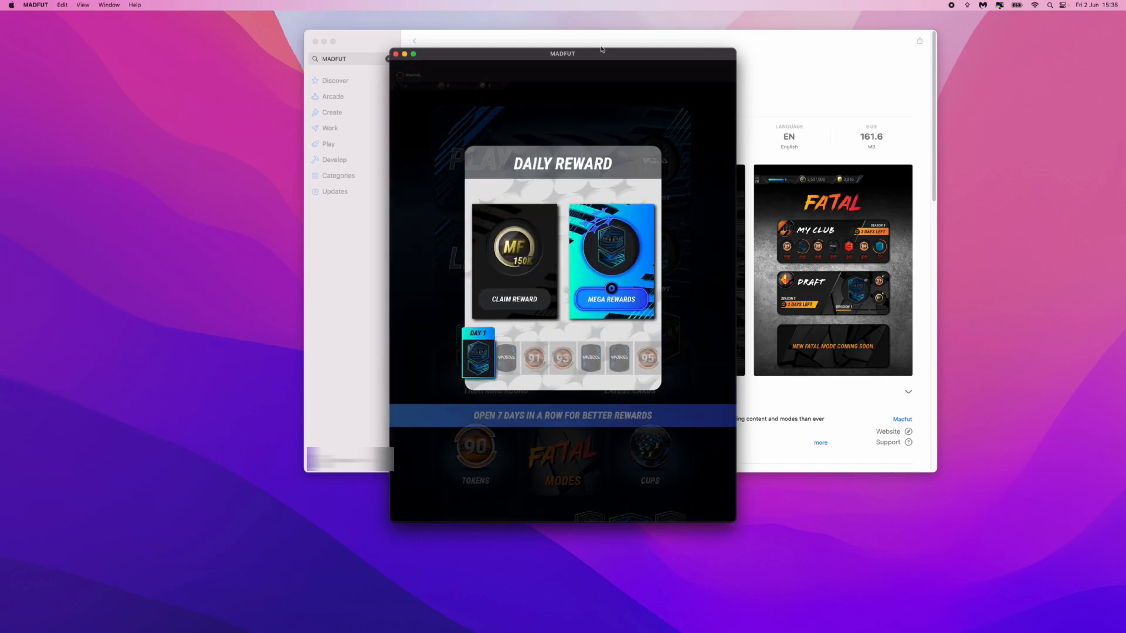